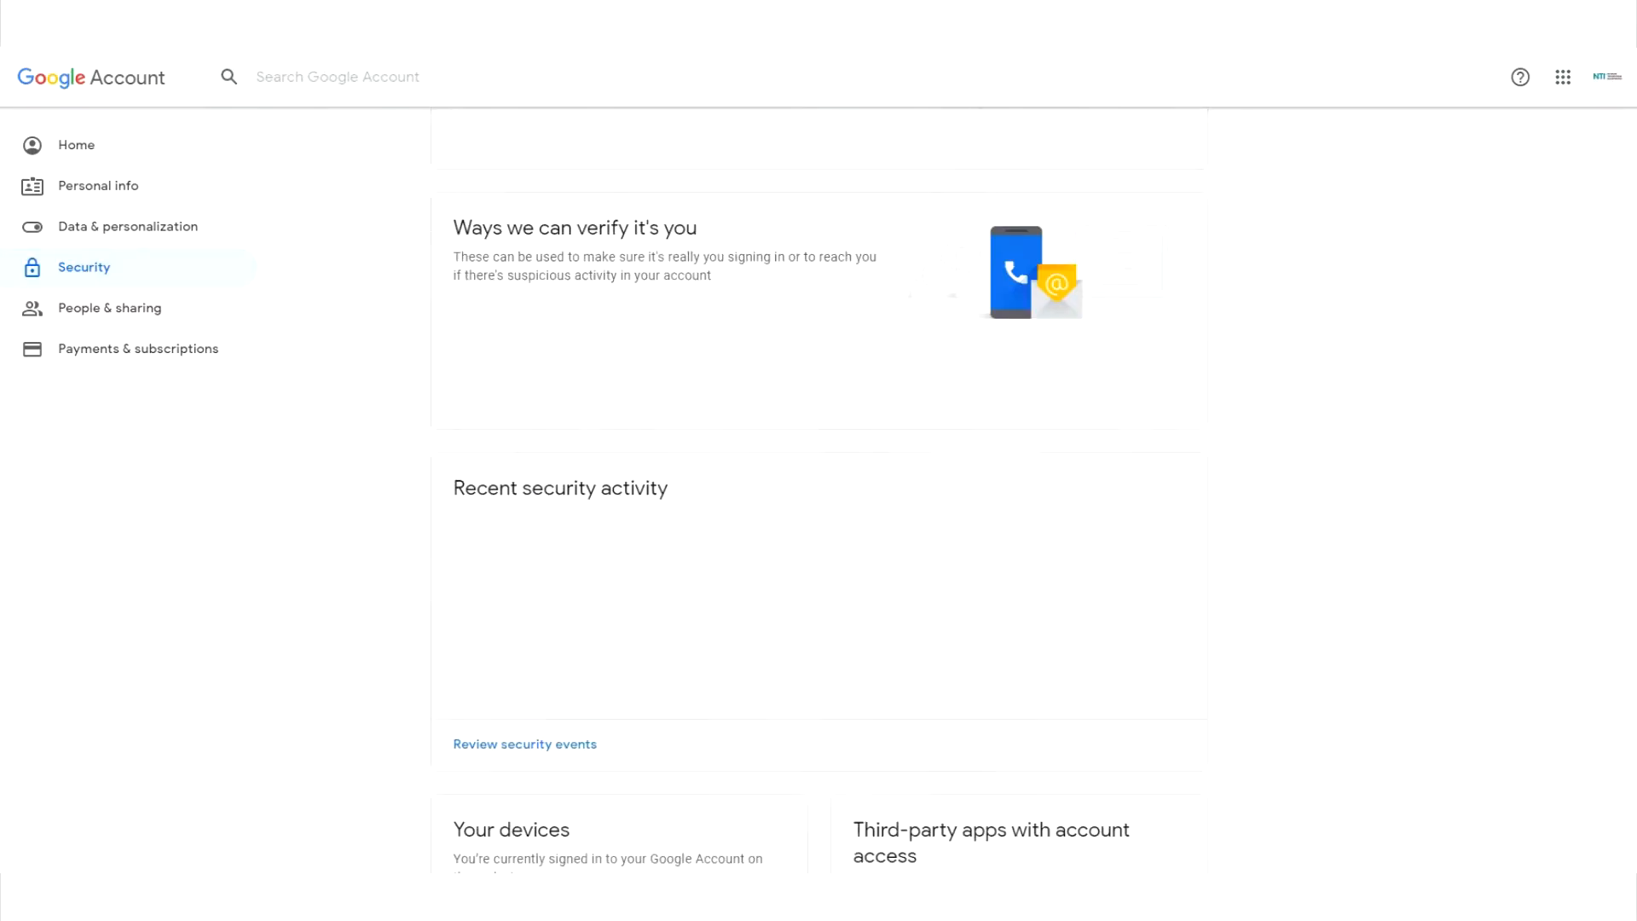
# Turn on Less secure app access in the Google Account Security page.
pyautogui.scroll(-3)
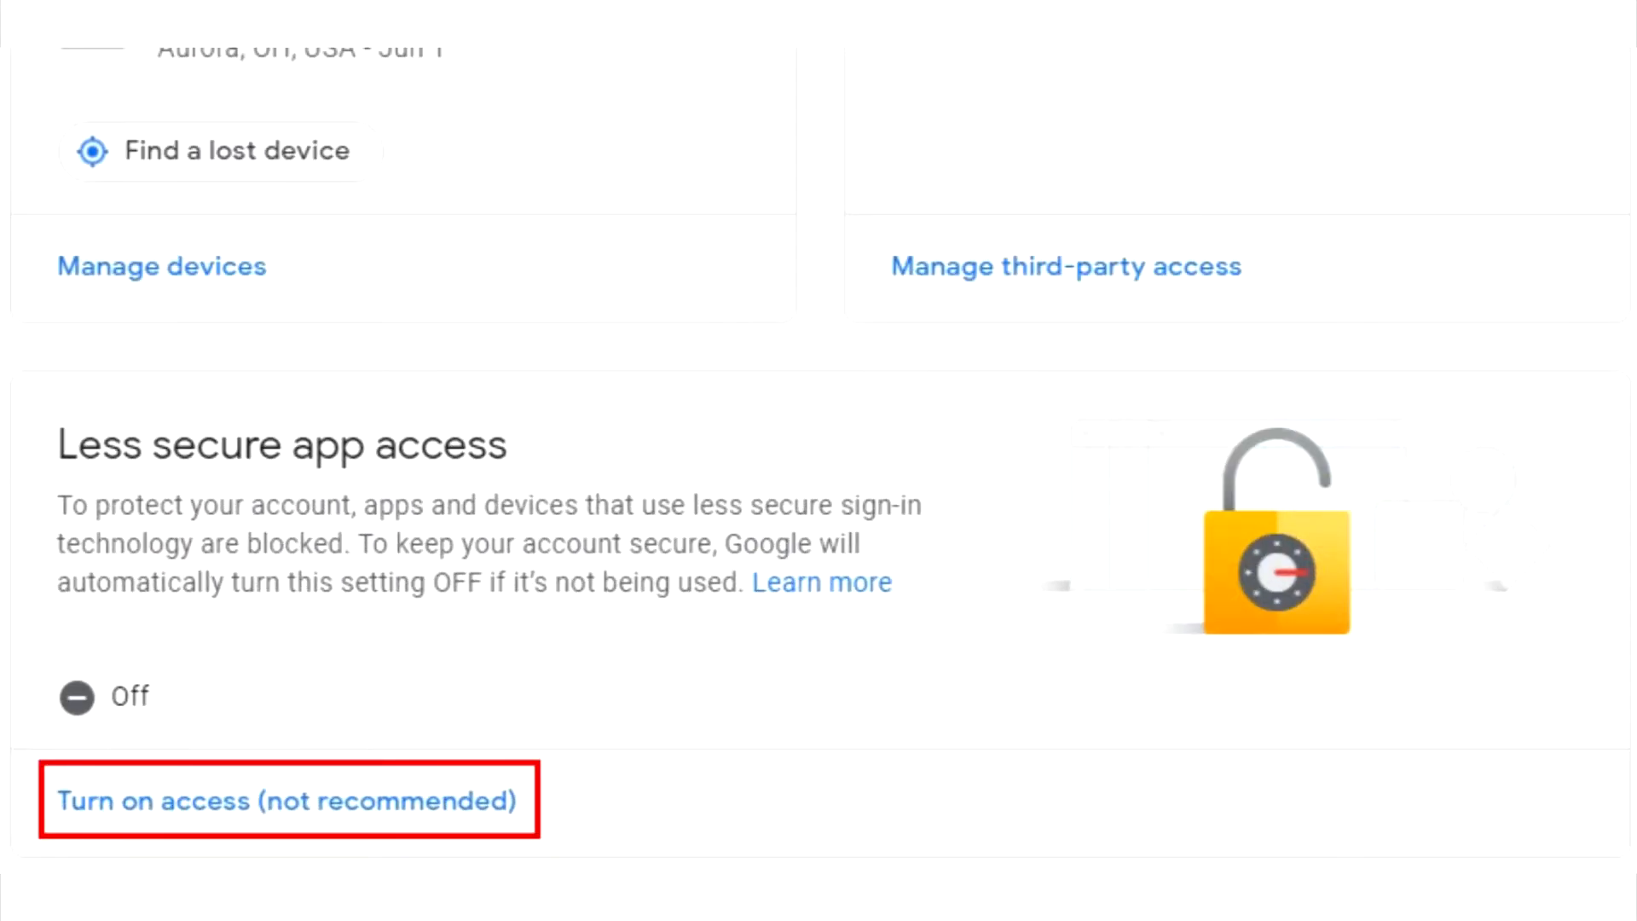
pyautogui.click(282, 802)
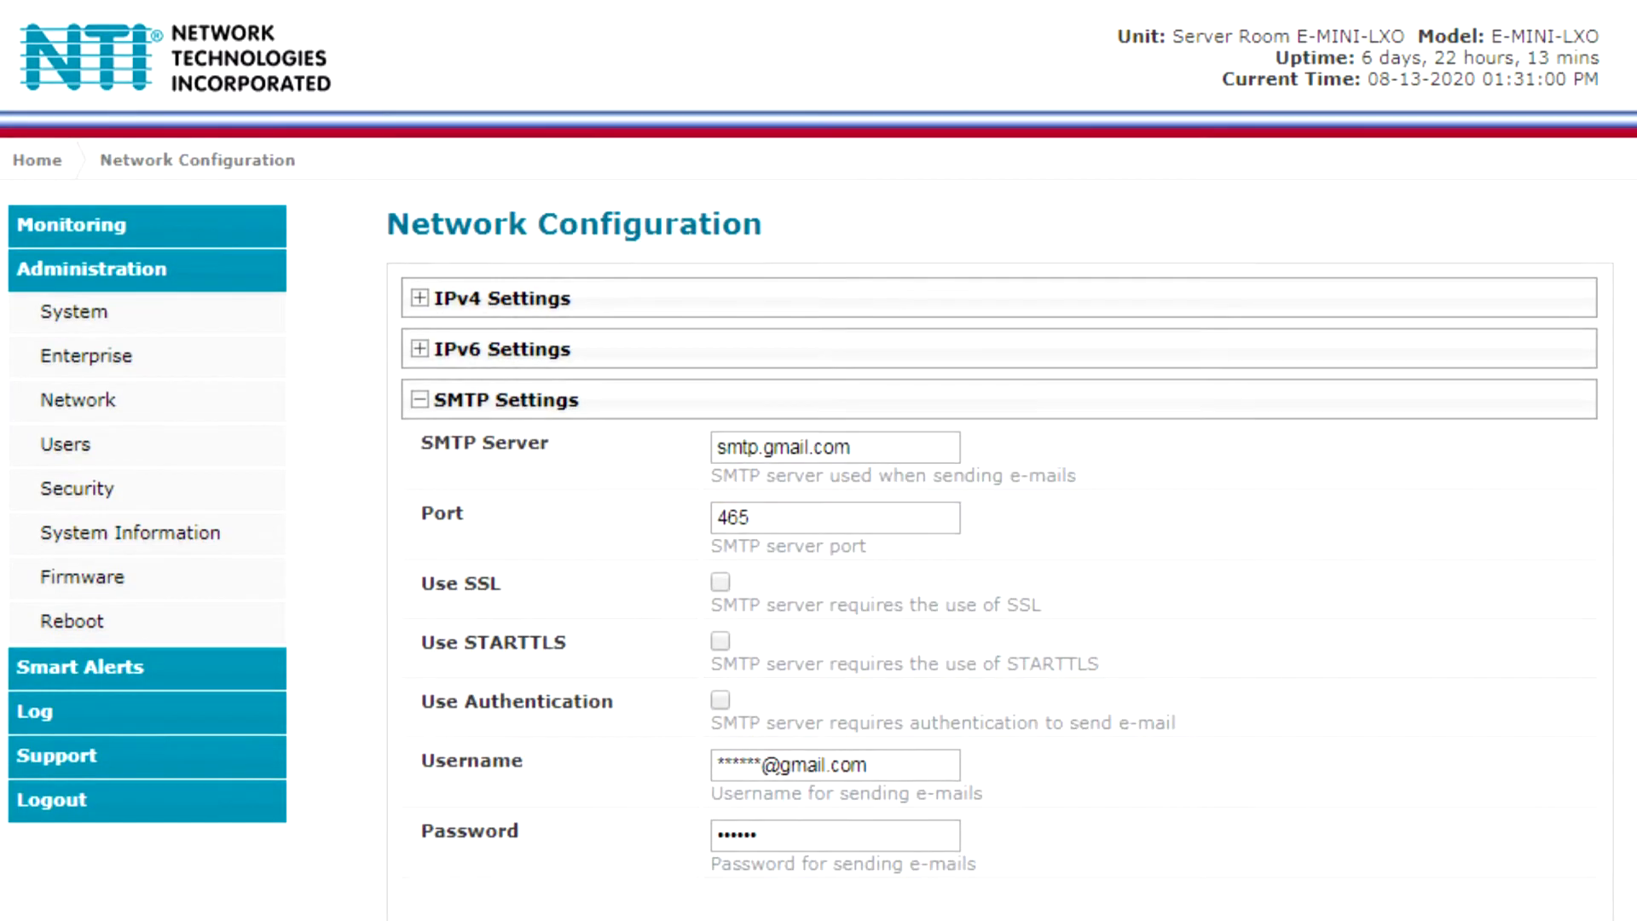
# Enable Use Authentication in SMTP Settings, then view the Administration Users list.
pyautogui.scroll(-3)
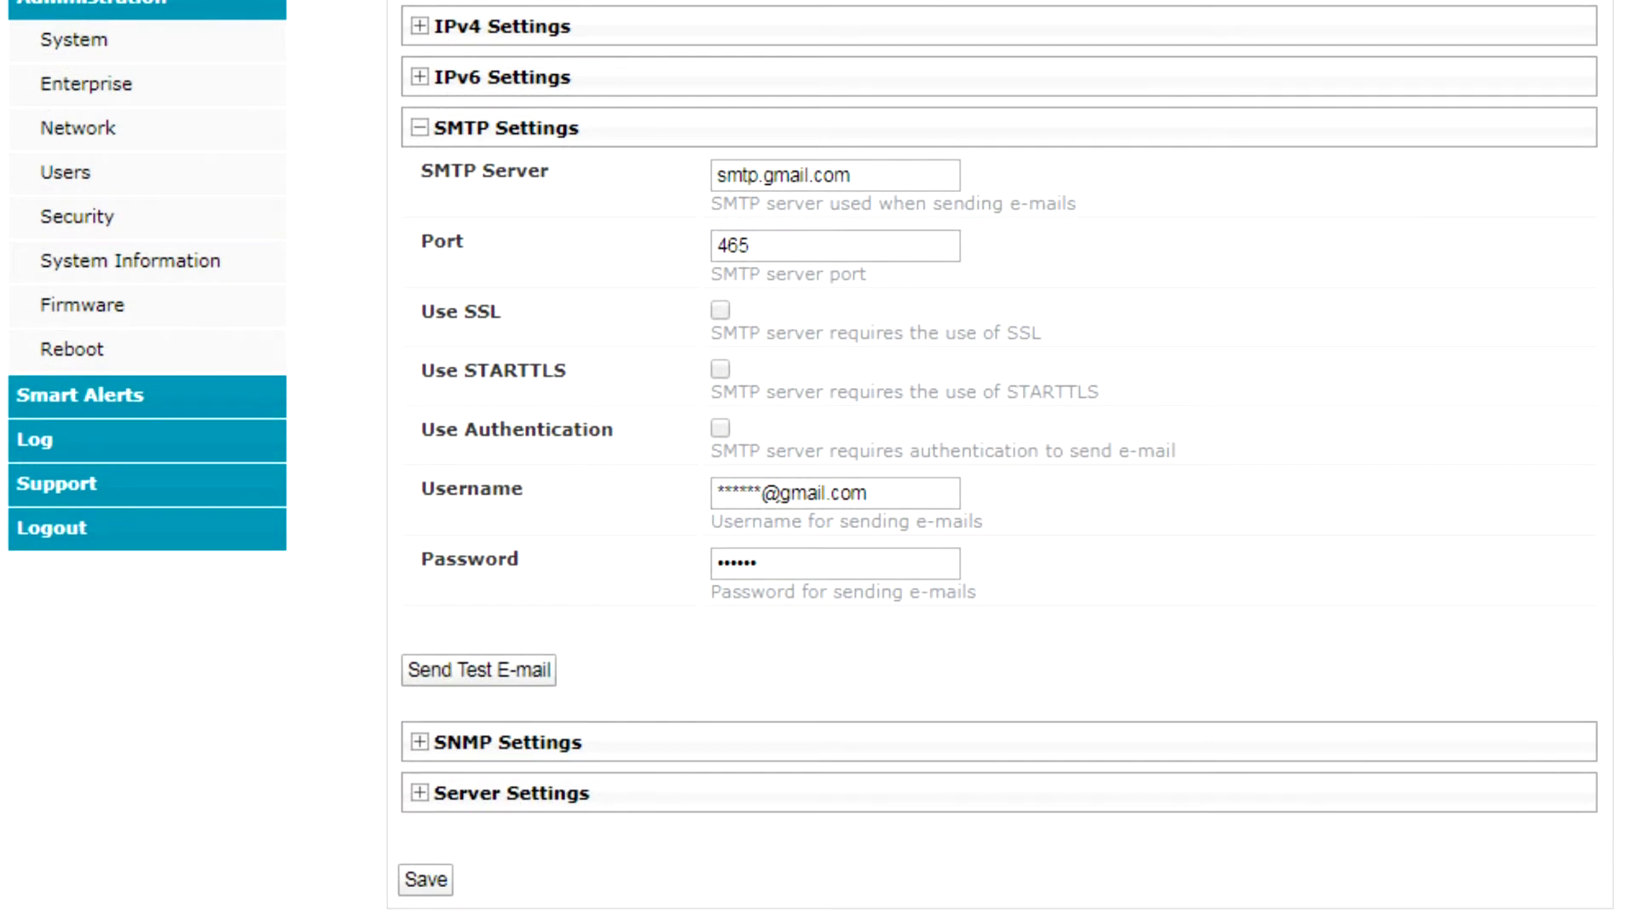
pyautogui.click(719, 428)
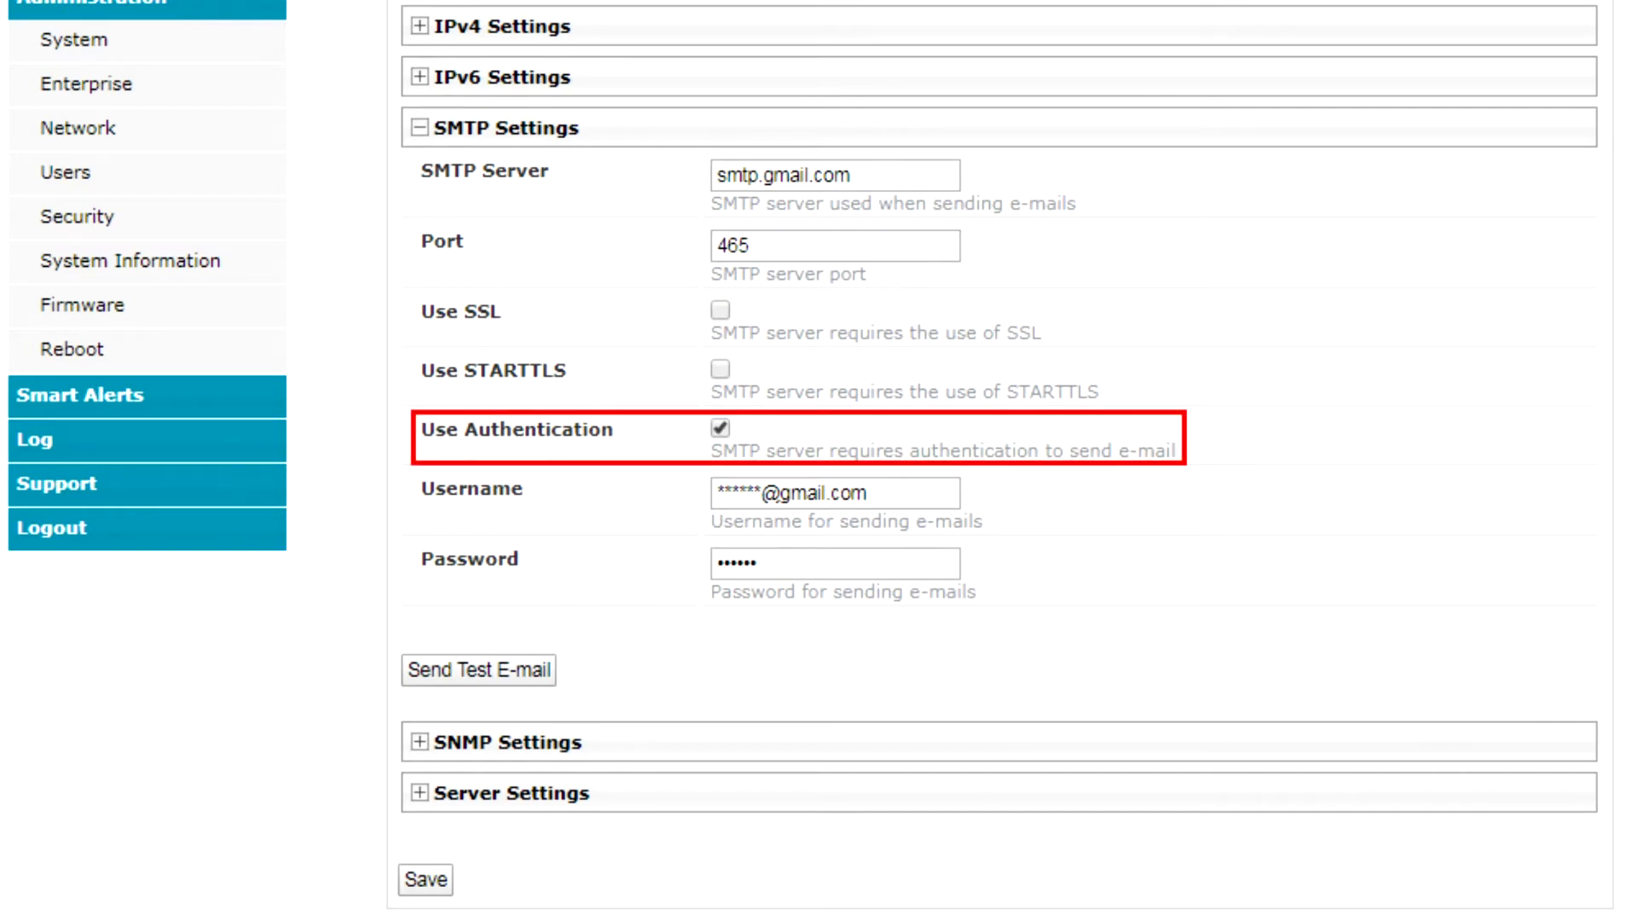
pyautogui.click(720, 310)
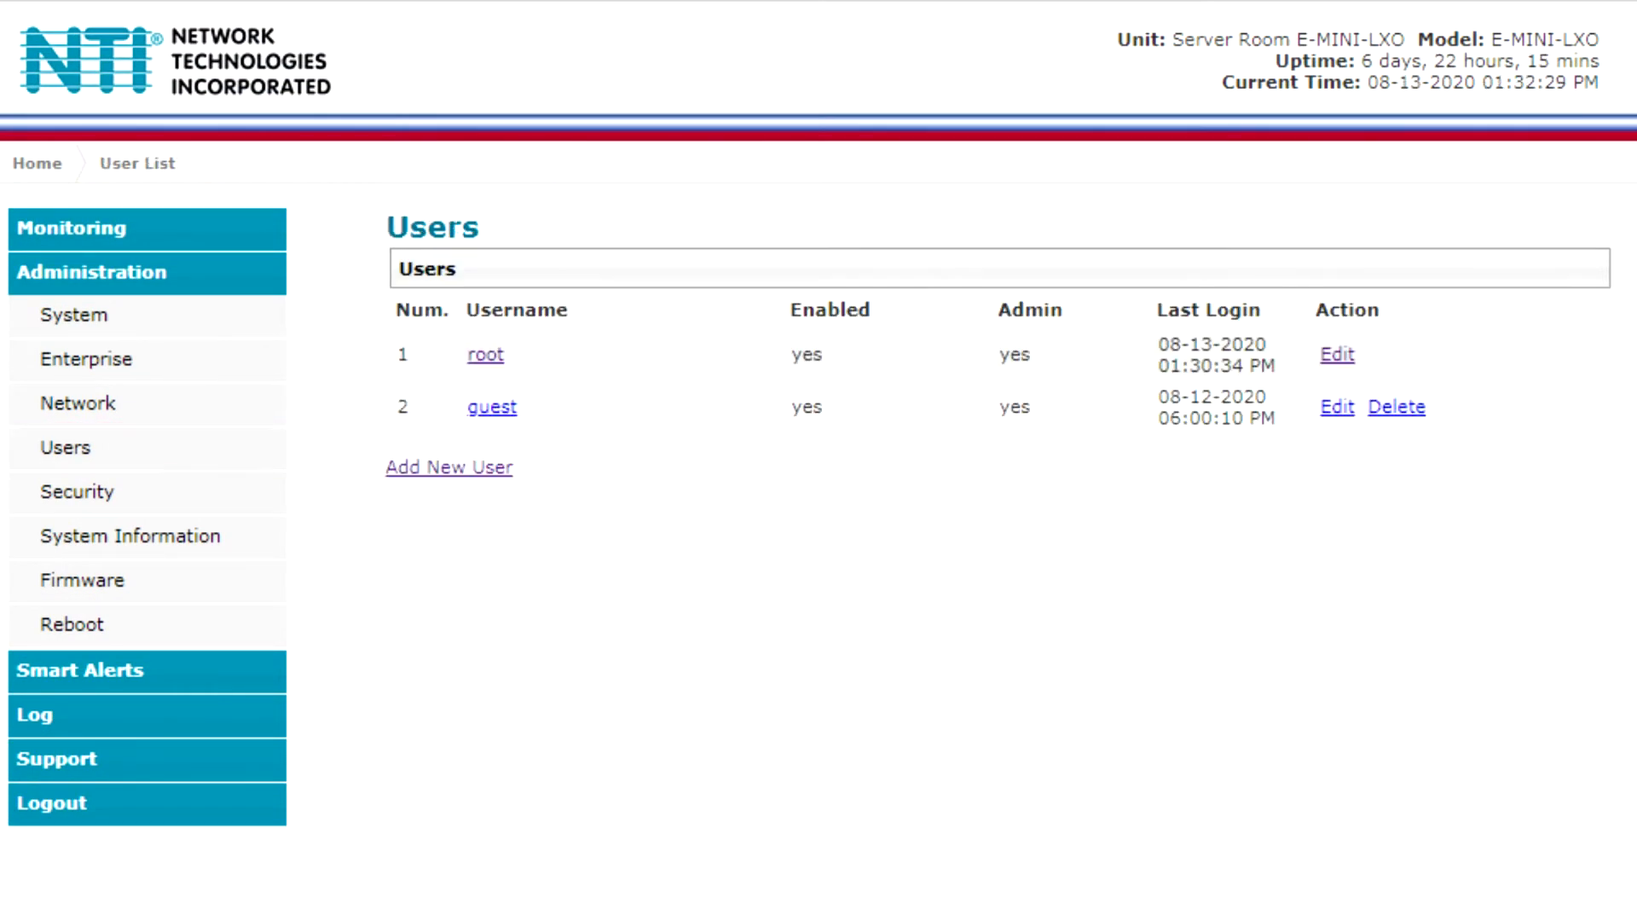
# Edit the user's contact, notification group and account settings, enabling the account.
pyautogui.click(1336, 354)
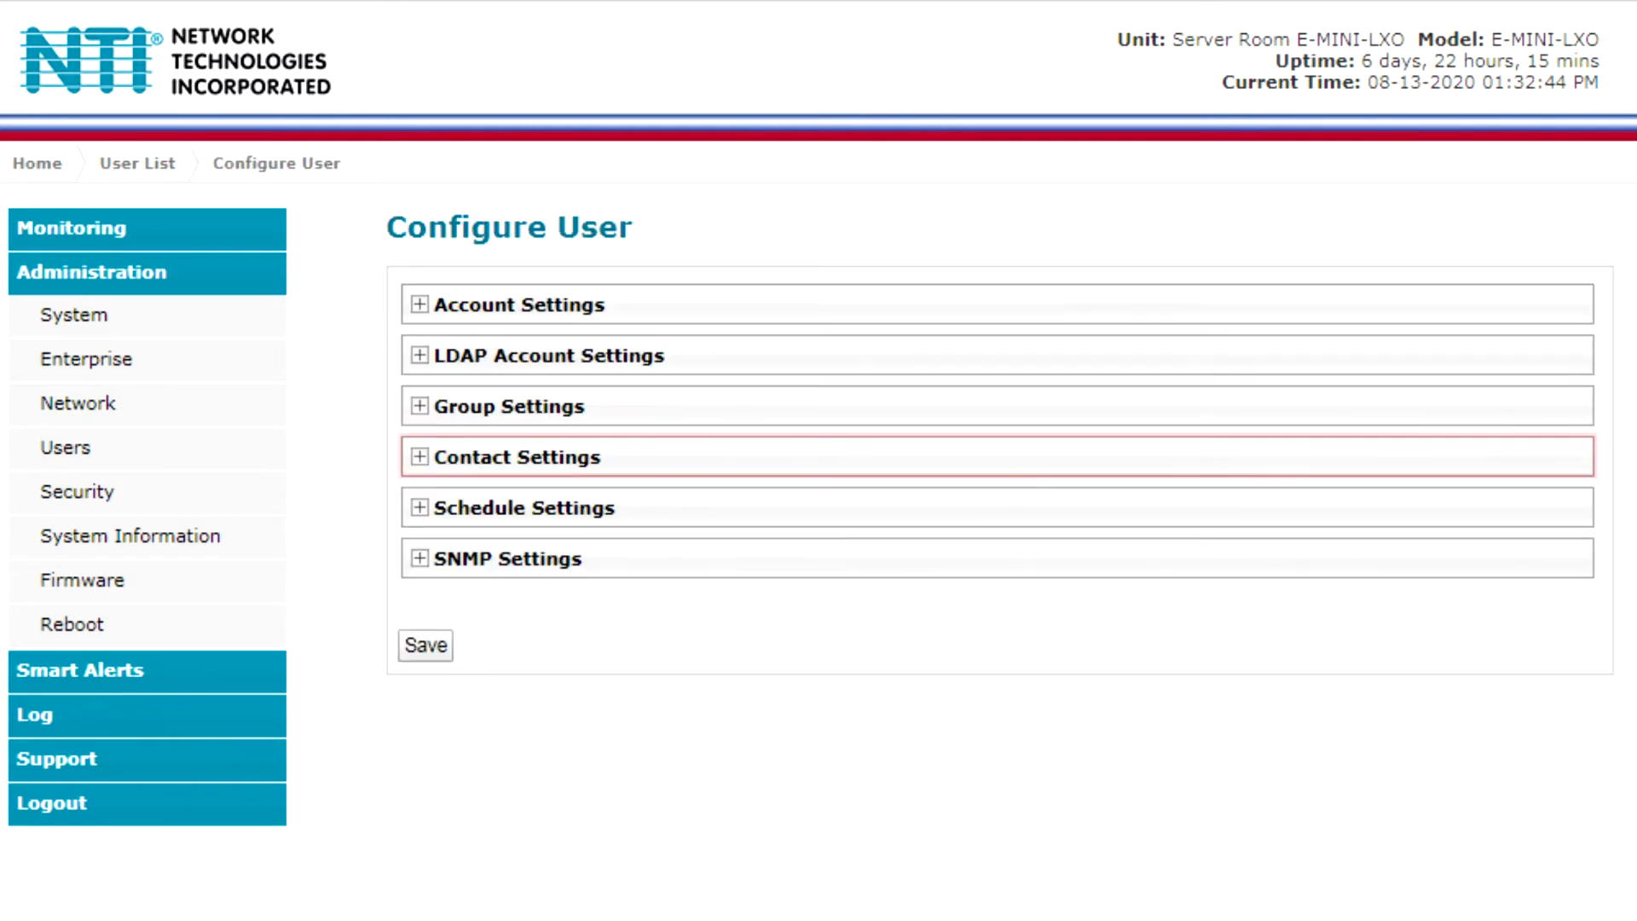
pyautogui.click(420, 457)
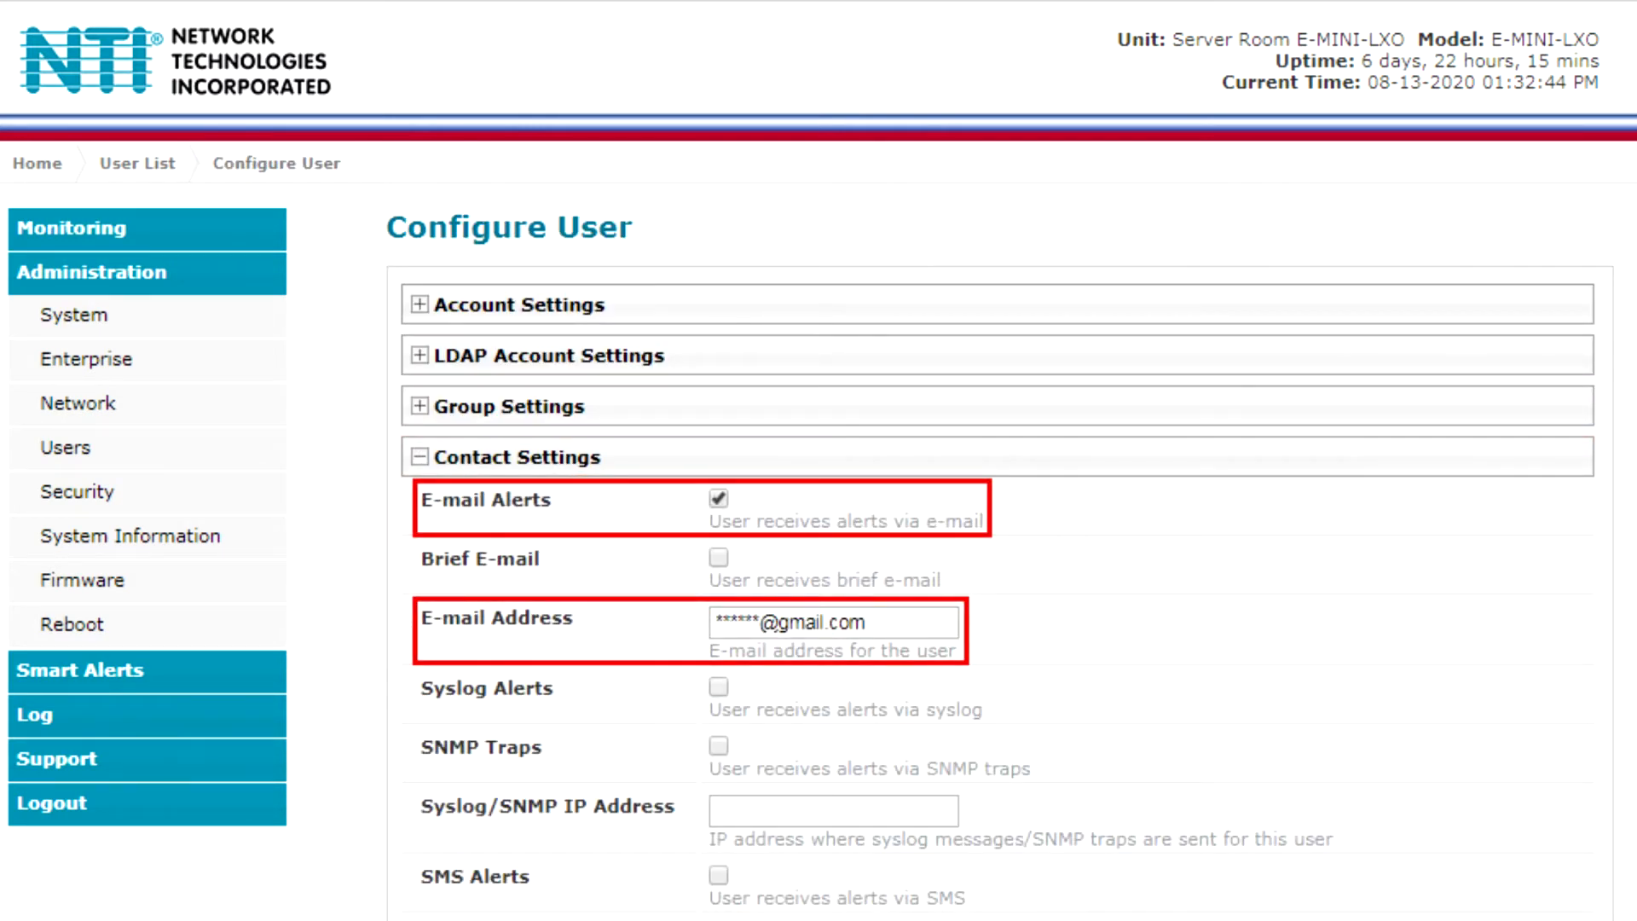
pyautogui.click(420, 407)
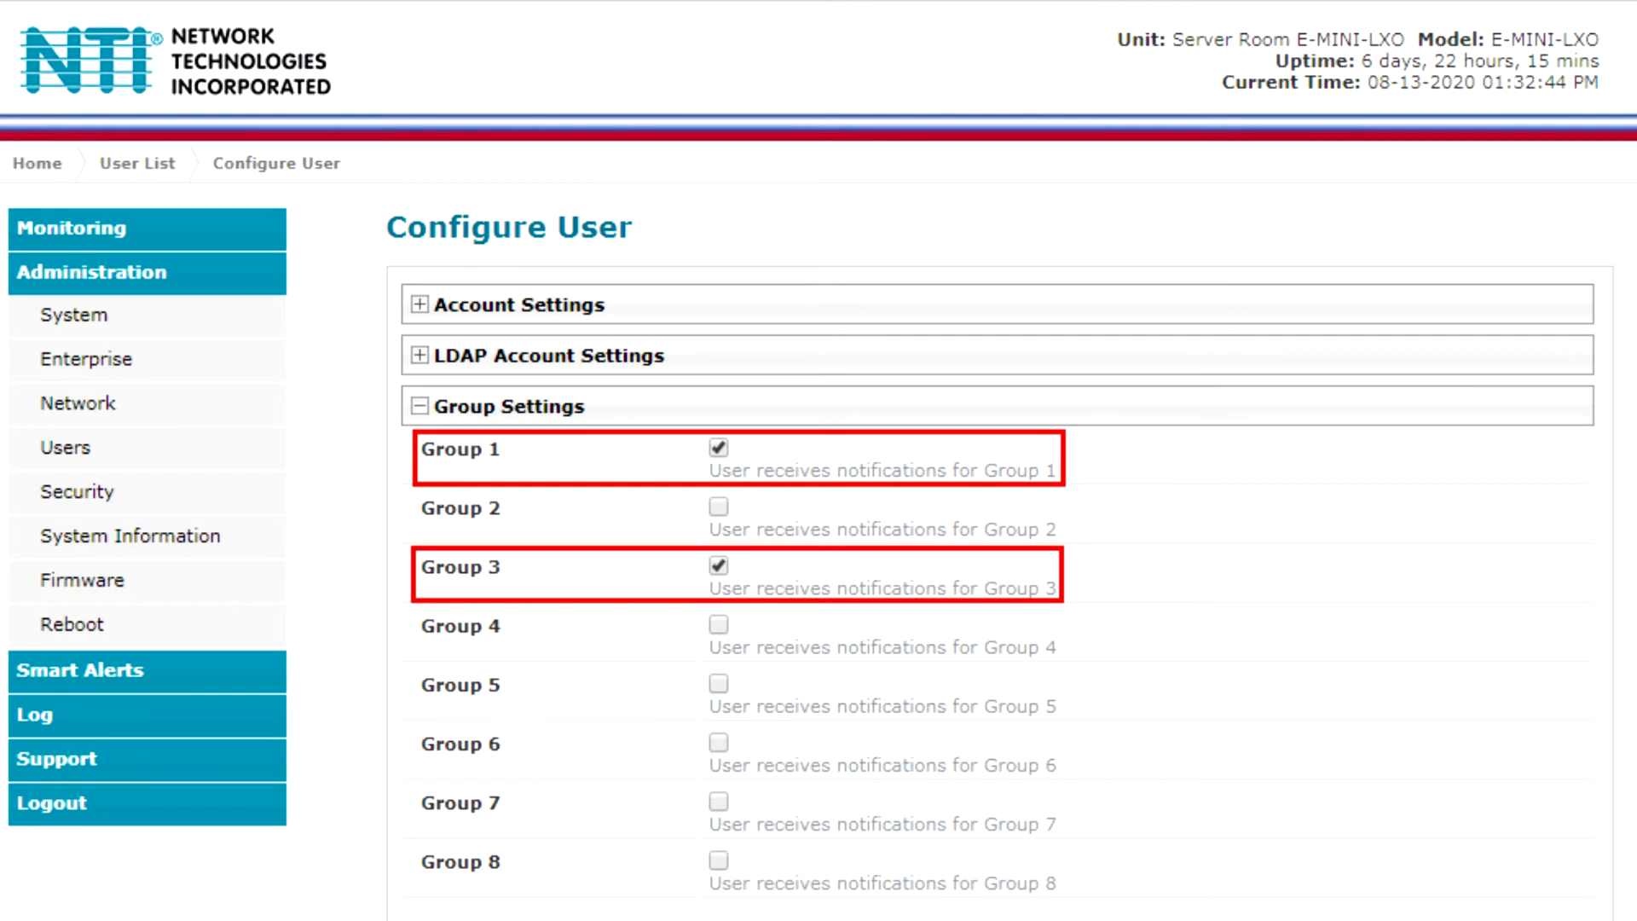
pyautogui.click(419, 304)
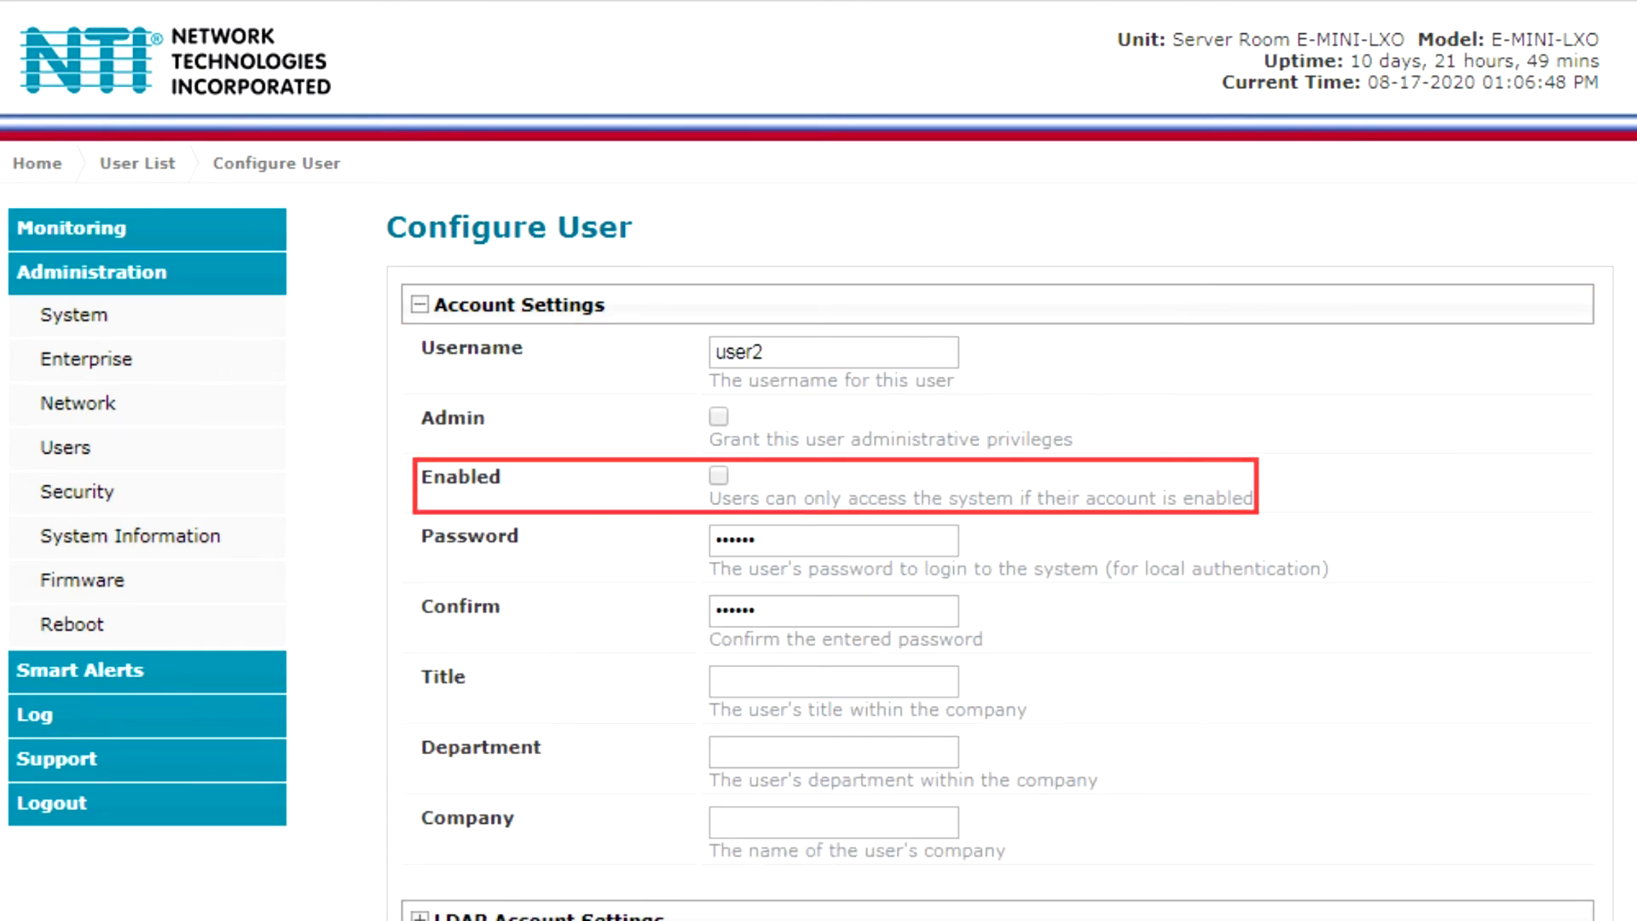
pyautogui.click(718, 476)
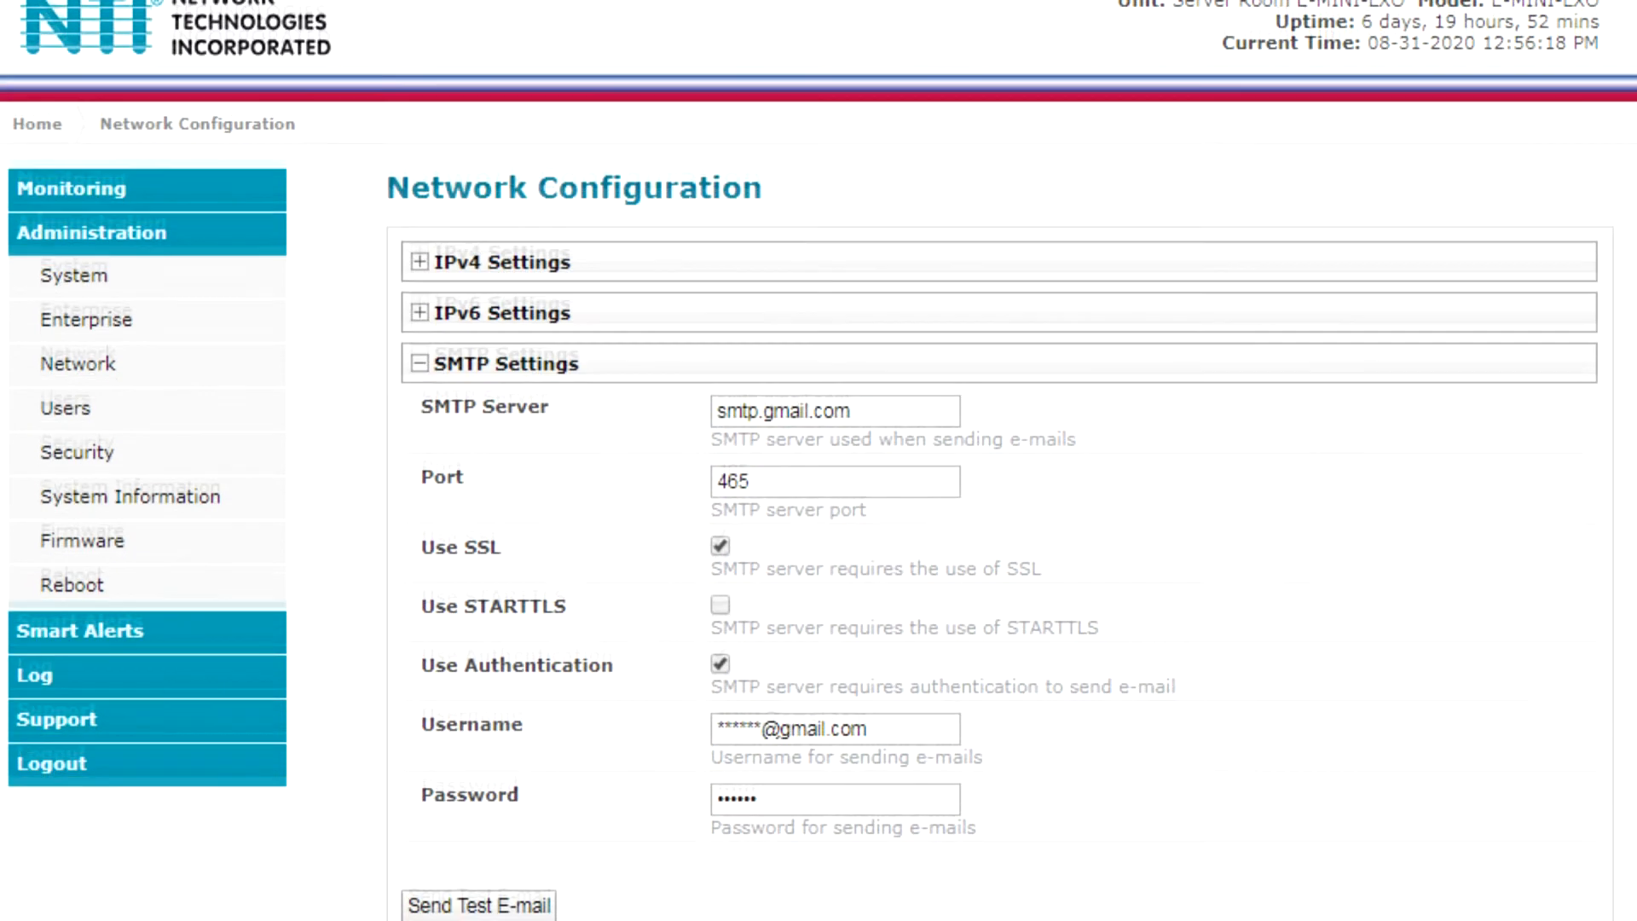
pyautogui.scroll(-3)
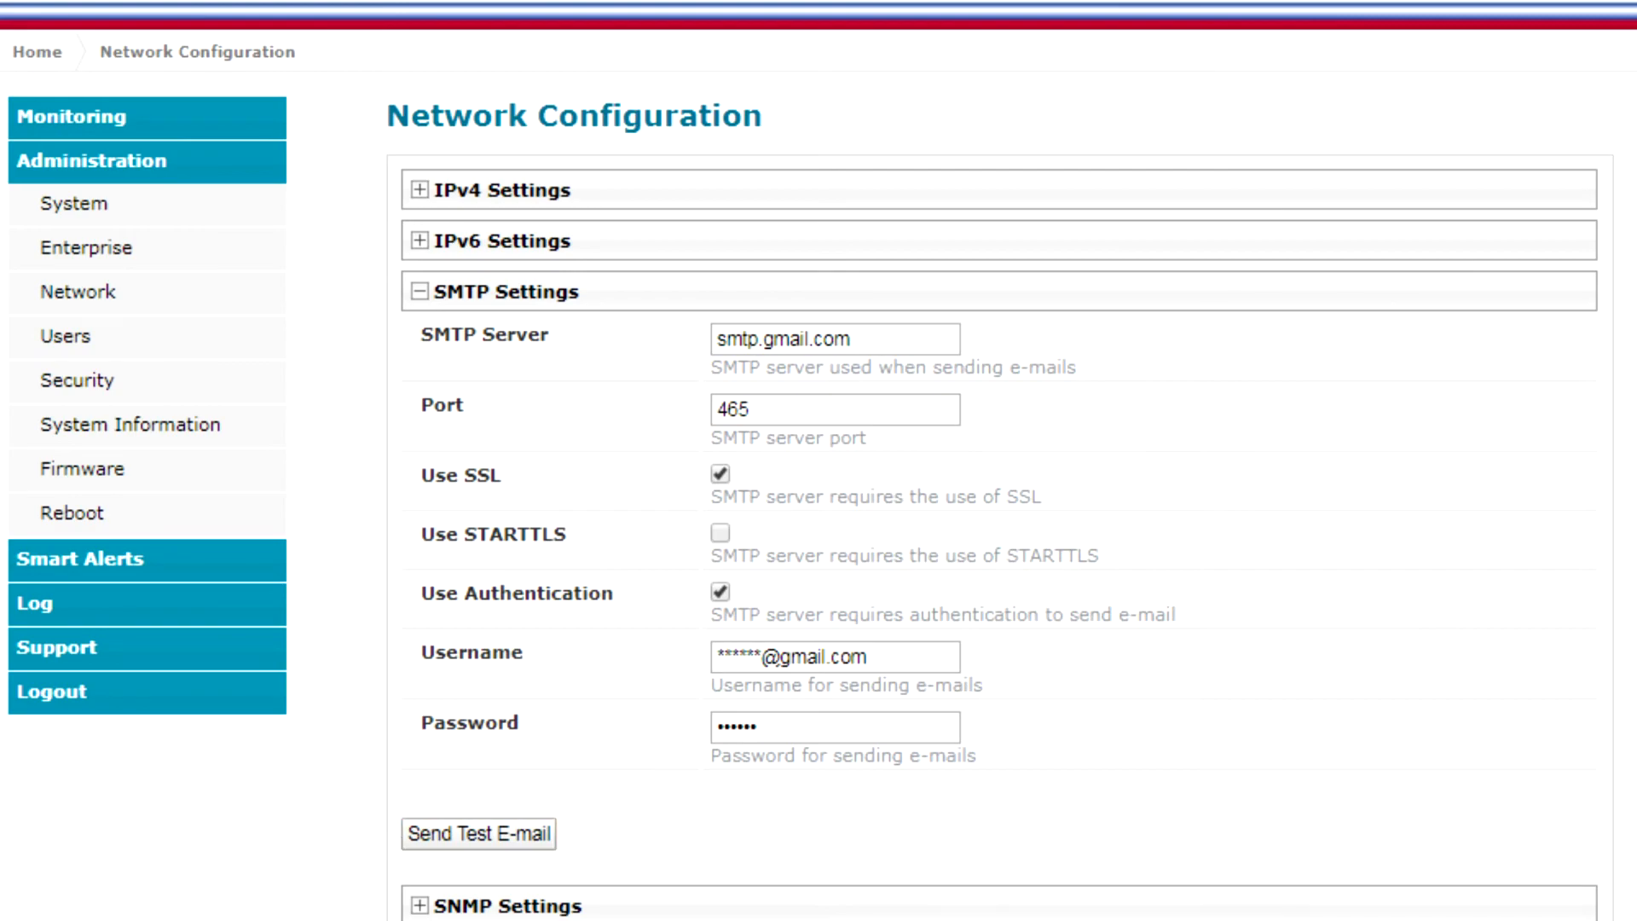